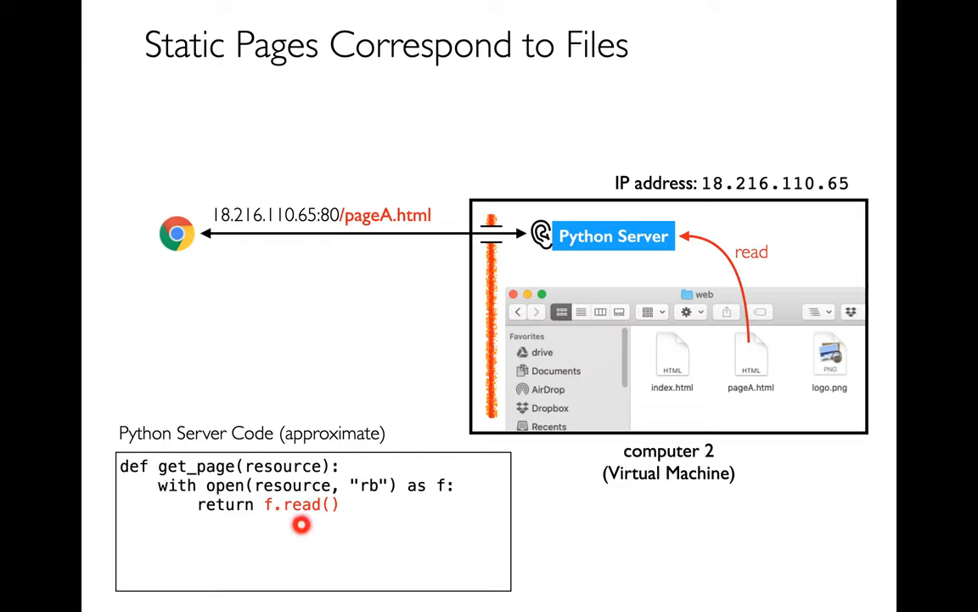
- Advance the slideshow to the 'Templating: Add Dynamic Content to File' slide and on to 'Page Load, the Big Picture'
{"action": "left_click", "coordinate": [302, 524]}
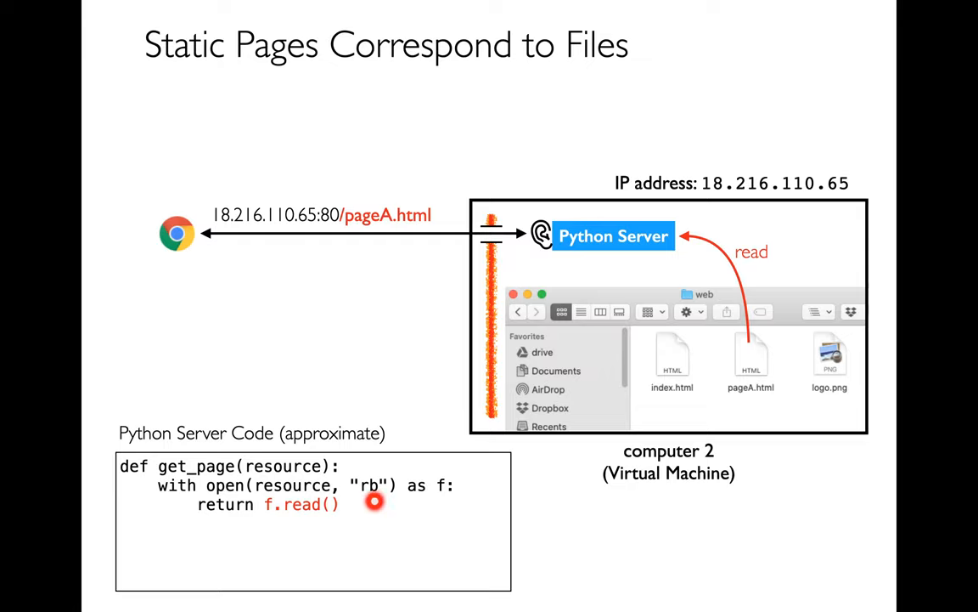
{"action": "mouse_move", "coordinate": [739, 412]}
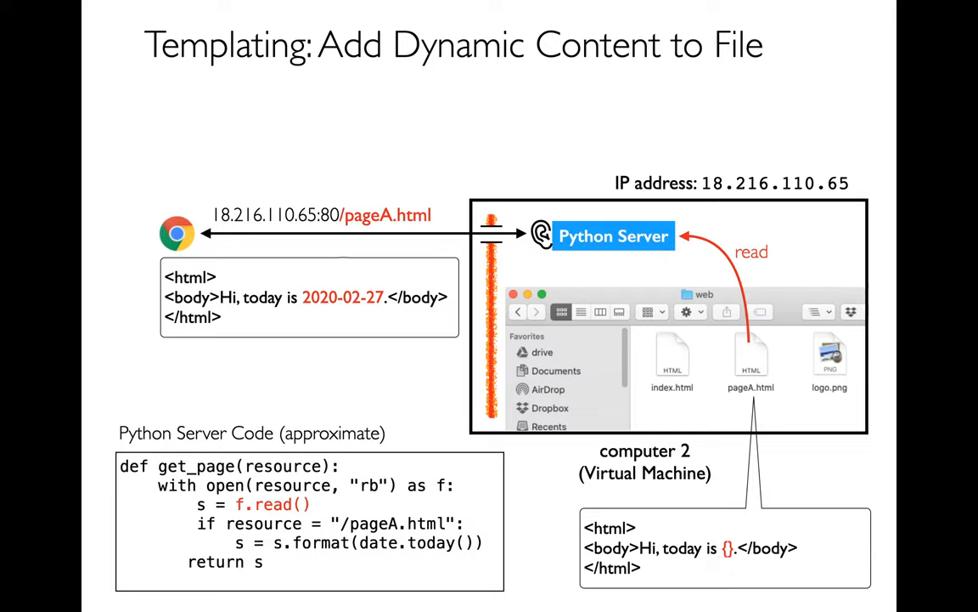
{"action": "key", "text": "right"}
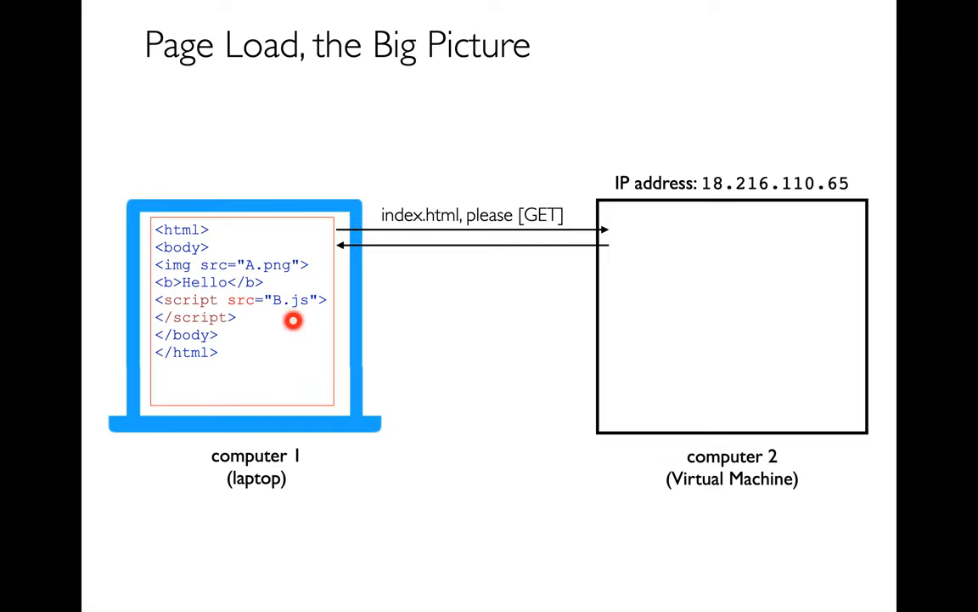
- Reveal the A.png and B.js GET request arrows on the page load overview slide
{"action": "left_click", "coordinate": [292, 320]}
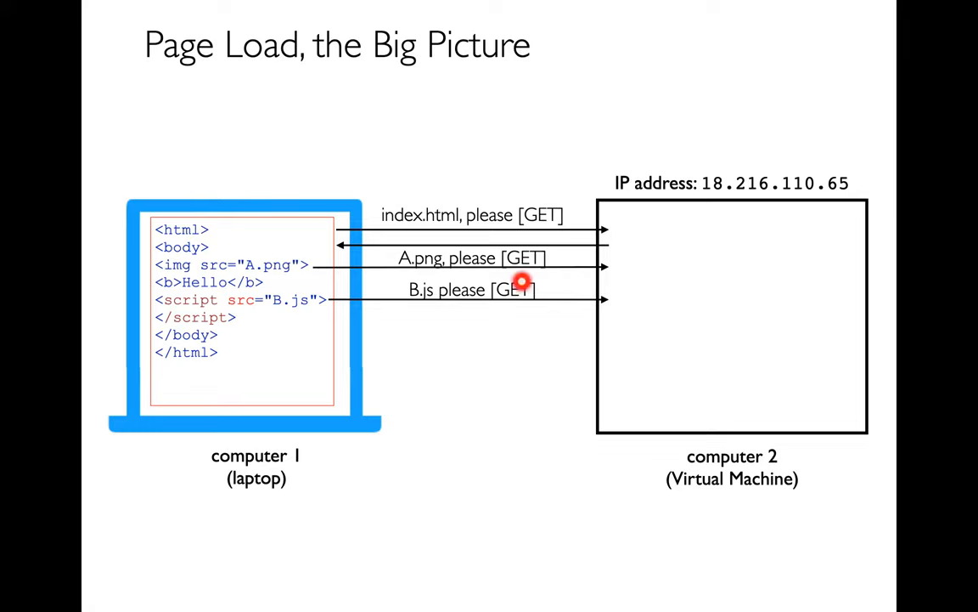
{"action": "mouse_move", "coordinate": [524, 309]}
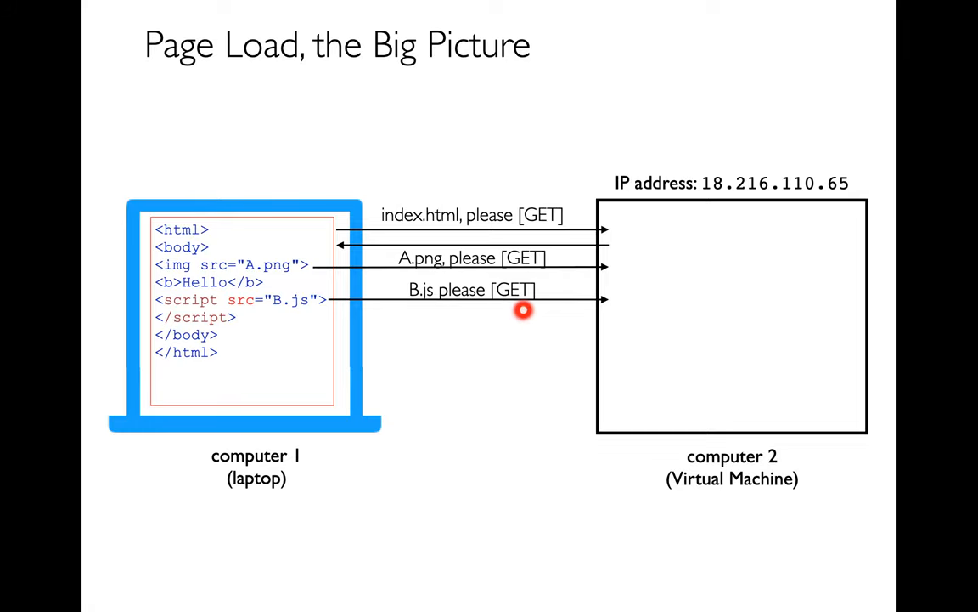